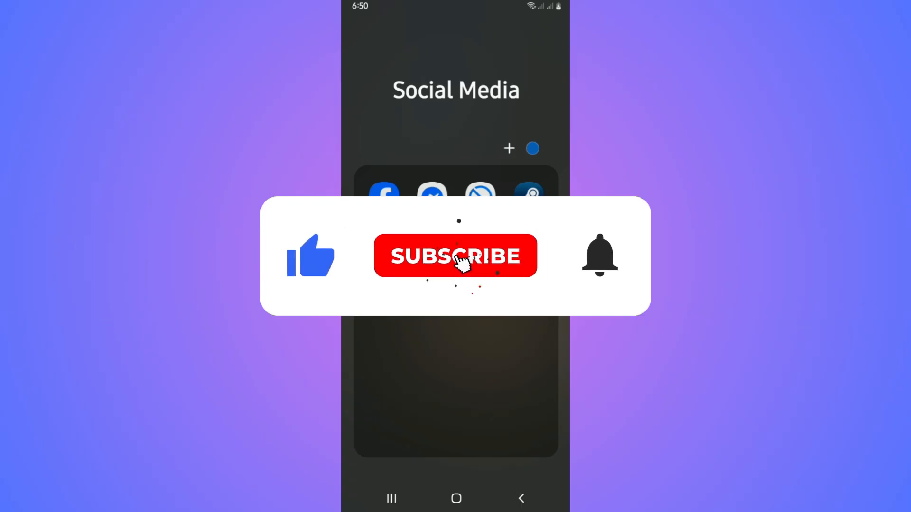
Launch TikTok from the home-screen folder and go to your own profile page.
click(456, 256)
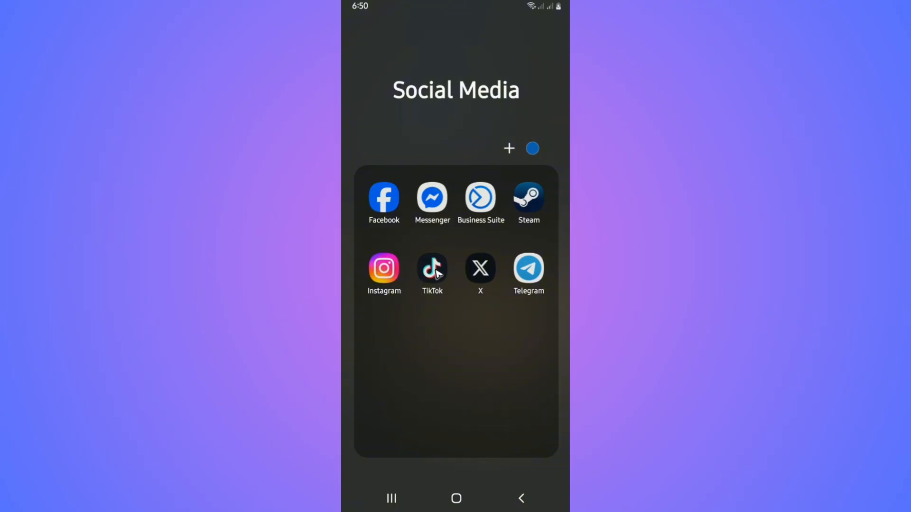
mouse_move(433, 280)
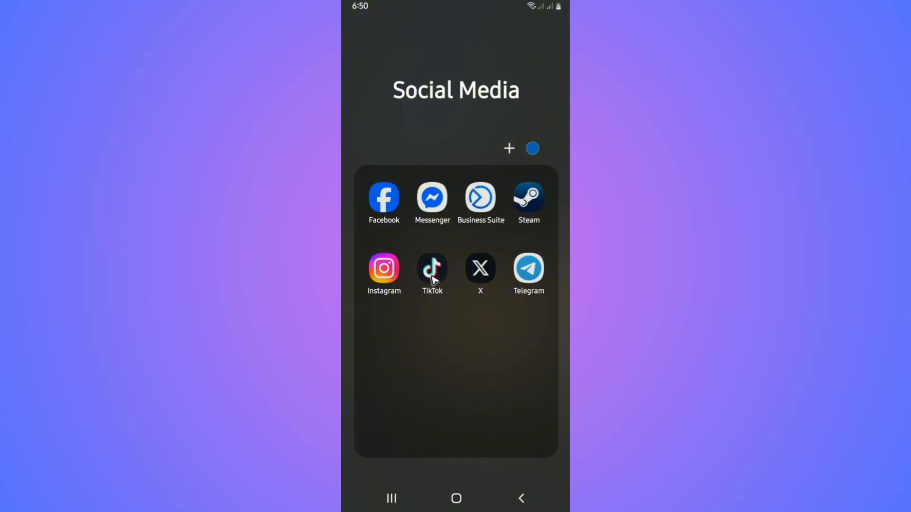
mouse_move(432, 272)
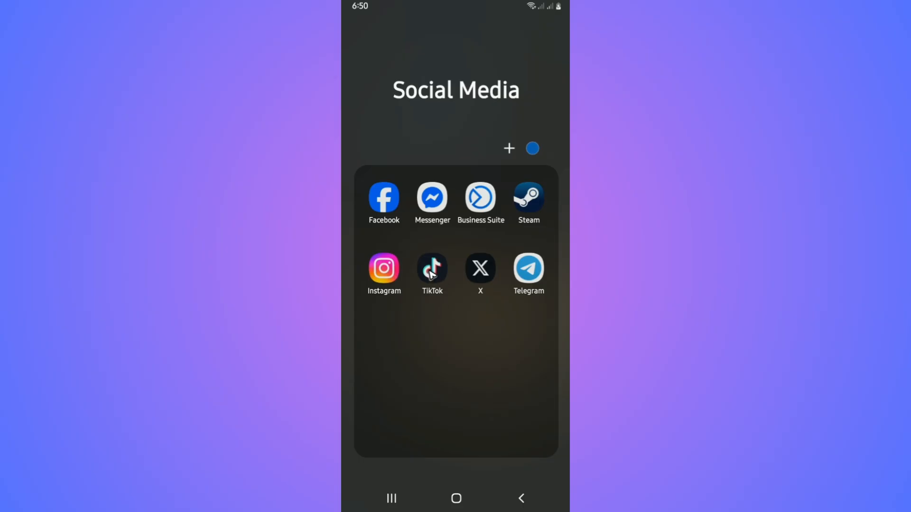
click(432, 268)
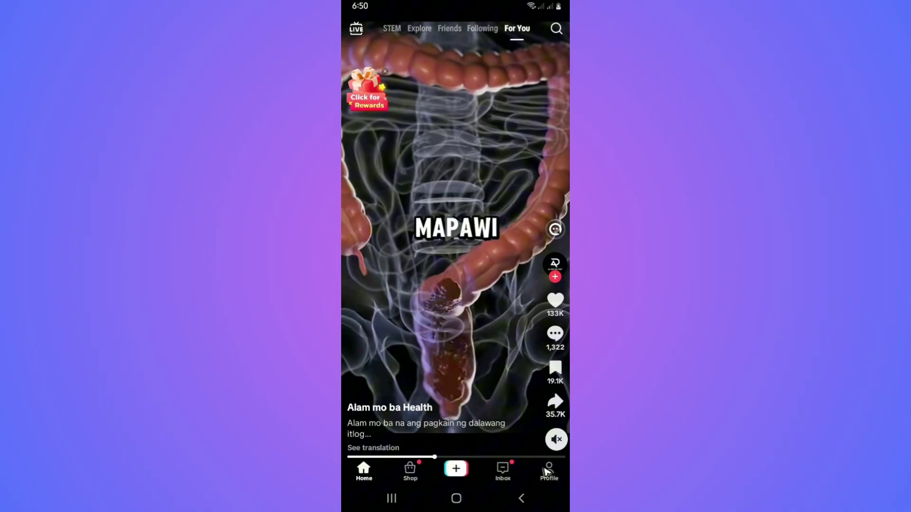
click(548, 471)
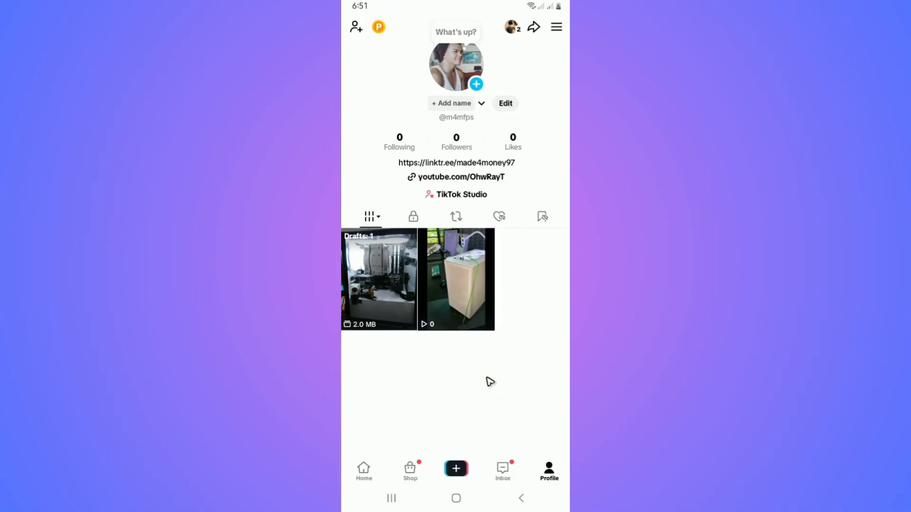
mouse_move(564, 34)
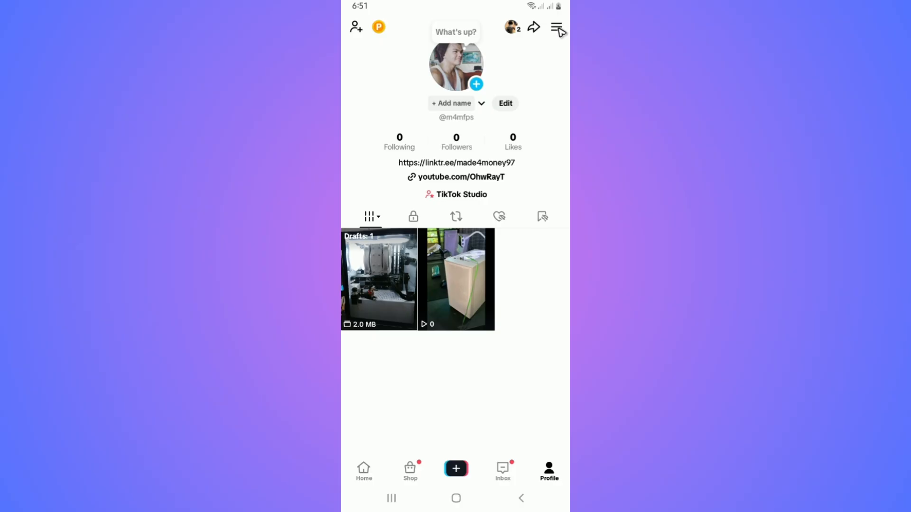
From the profile menu, go to the Settings and privacy page.
click(555, 27)
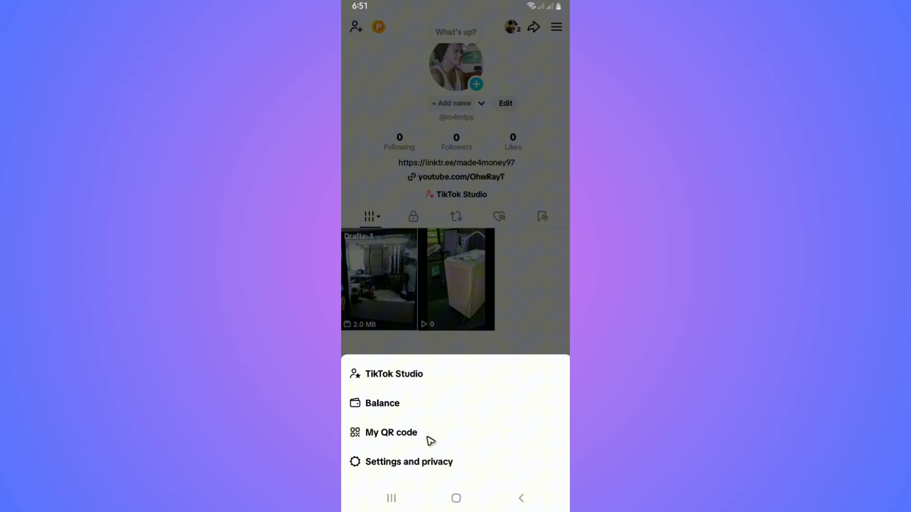
click(409, 461)
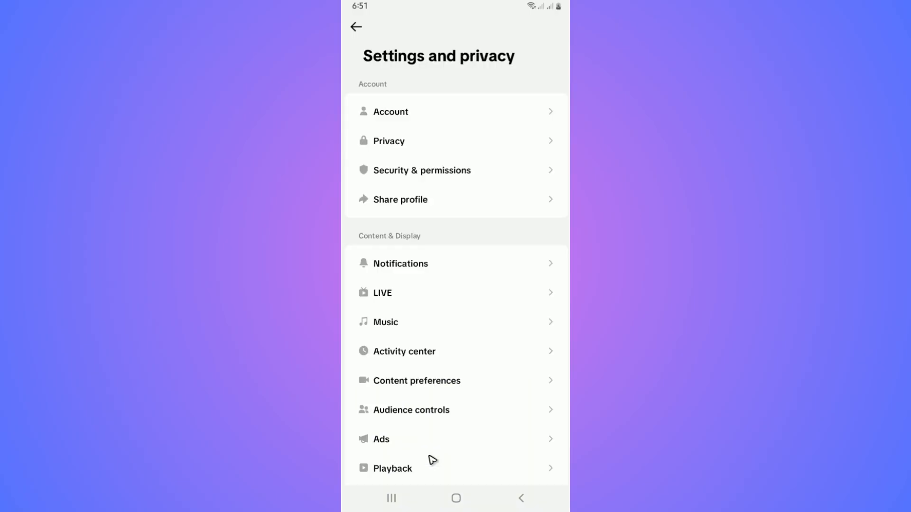
mouse_move(357, 241)
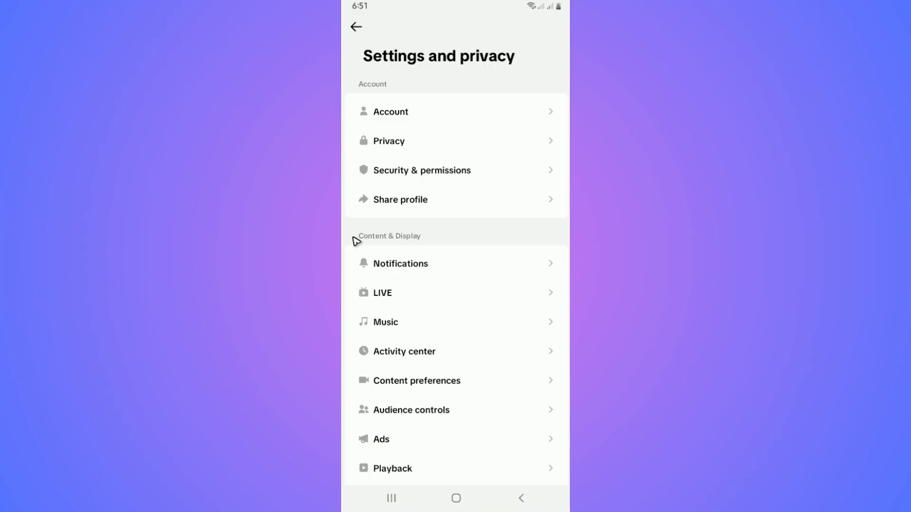
mouse_move(411, 243)
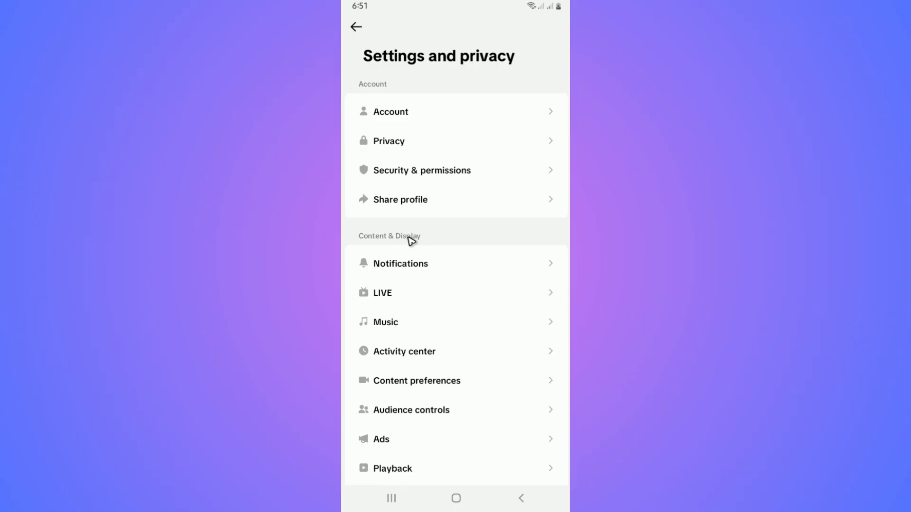
mouse_move(405, 268)
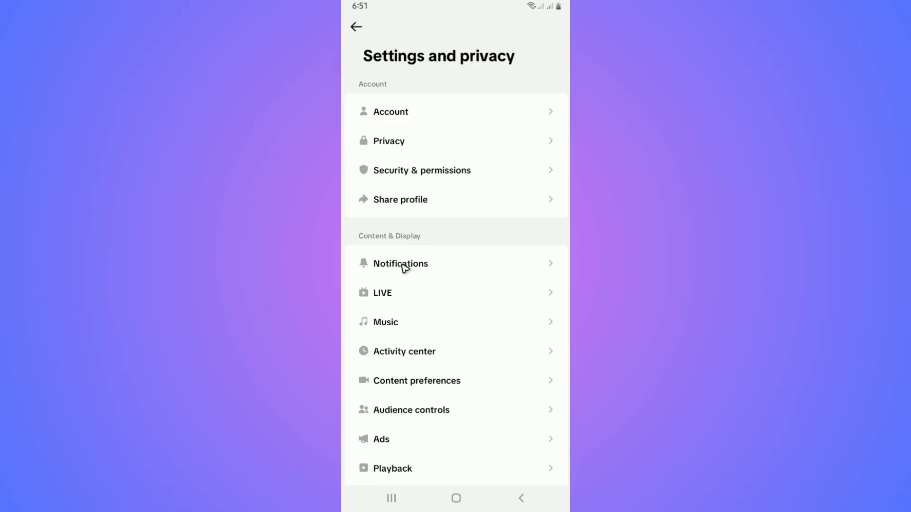
Enter Notifications settings and scroll down to the Personalized post suggestions section.
click(399, 263)
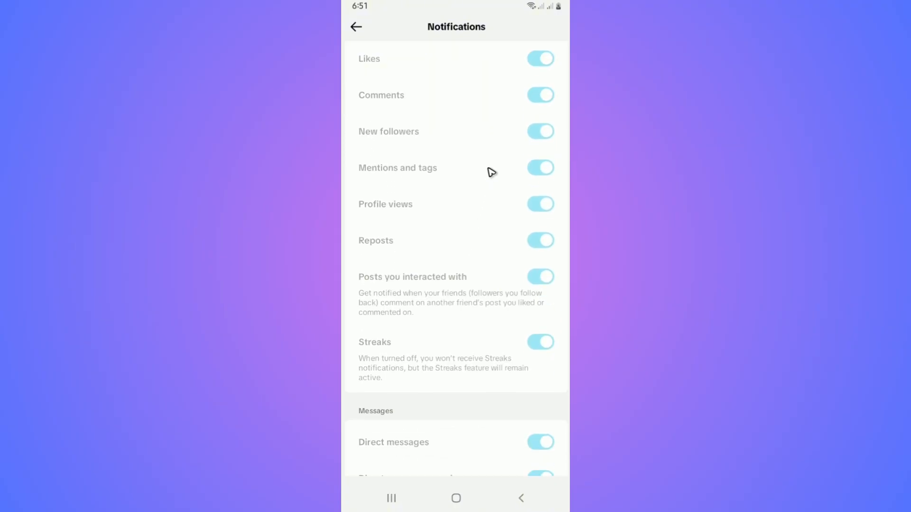
scroll(down, 3)
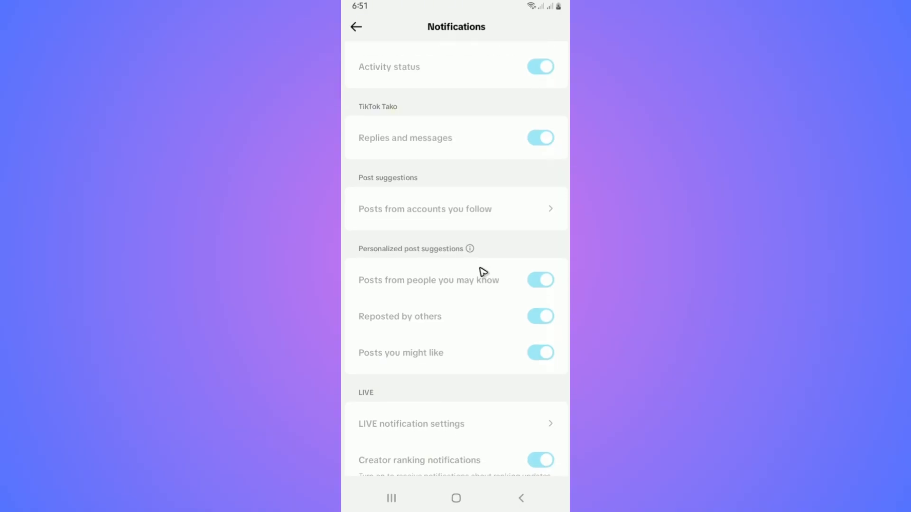
mouse_move(414, 258)
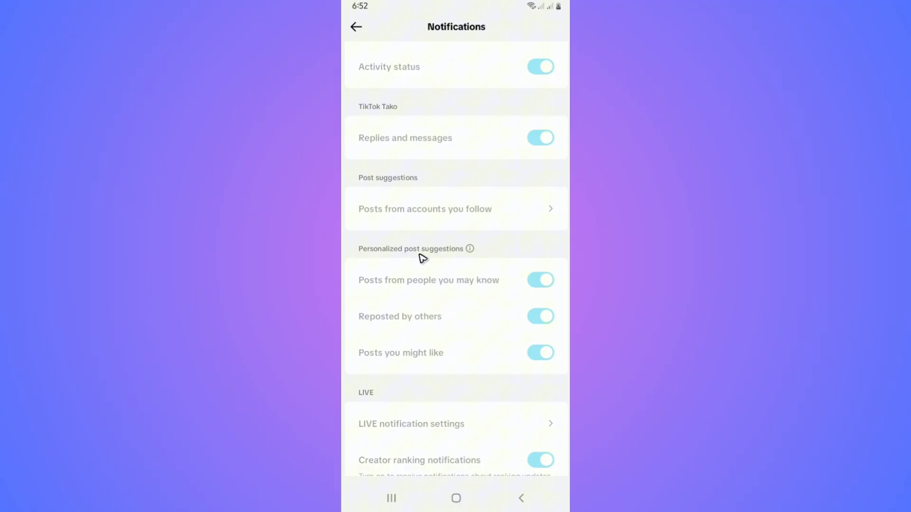
mouse_move(427, 282)
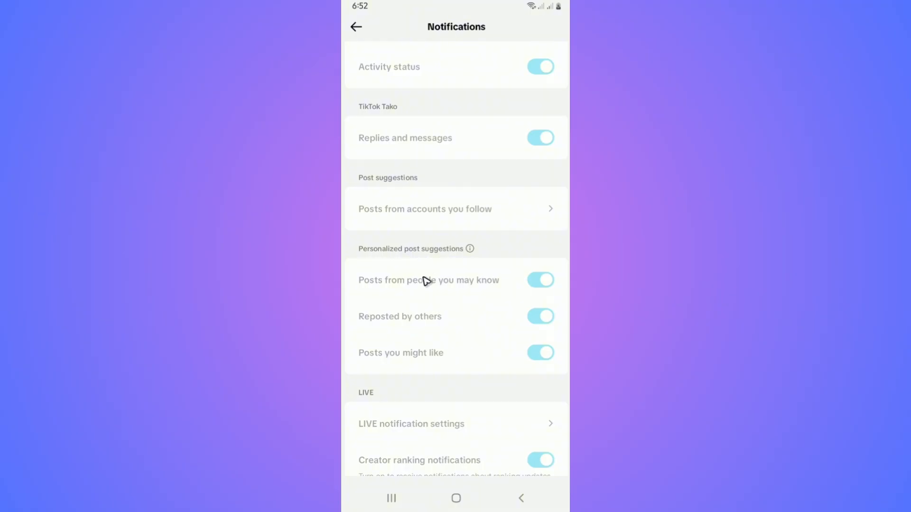
mouse_move(412, 298)
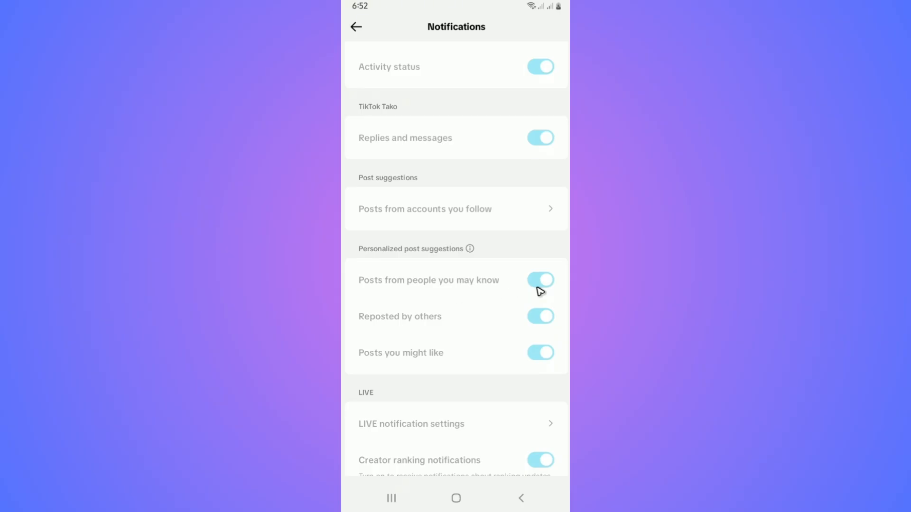
mouse_move(433, 338)
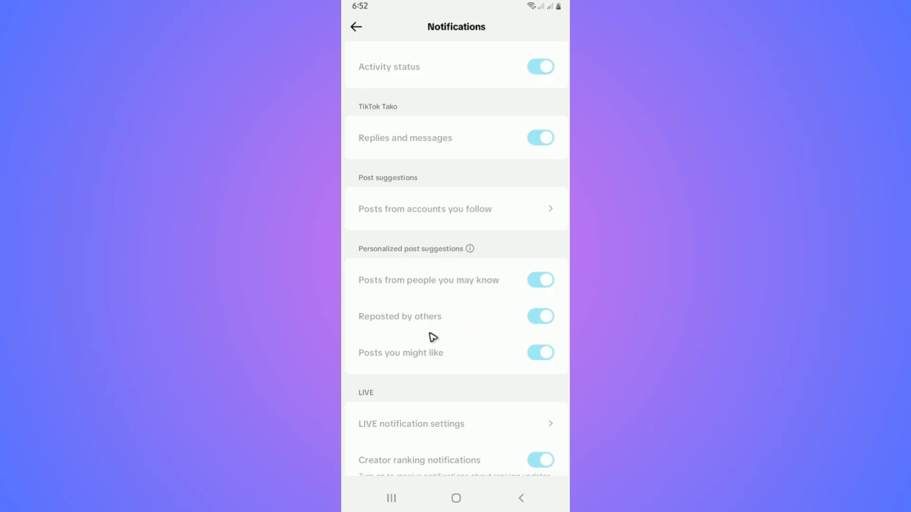
mouse_move(565, 318)
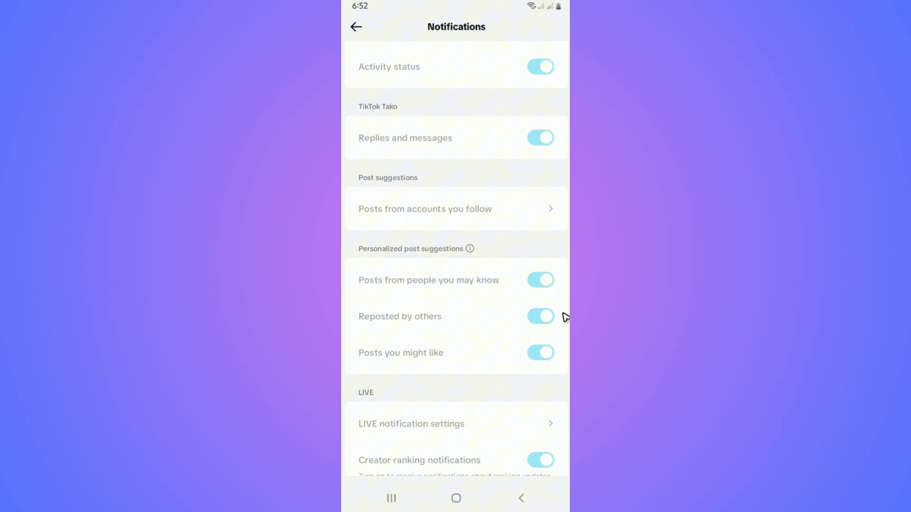
mouse_move(509, 366)
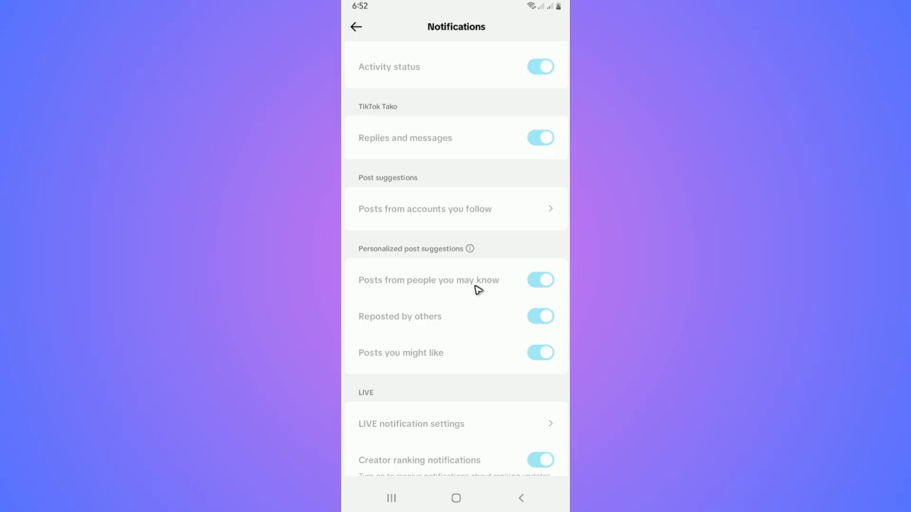
Back out of Notifications settings to the profile, leaving all post suggestion toggles on.
click(520, 498)
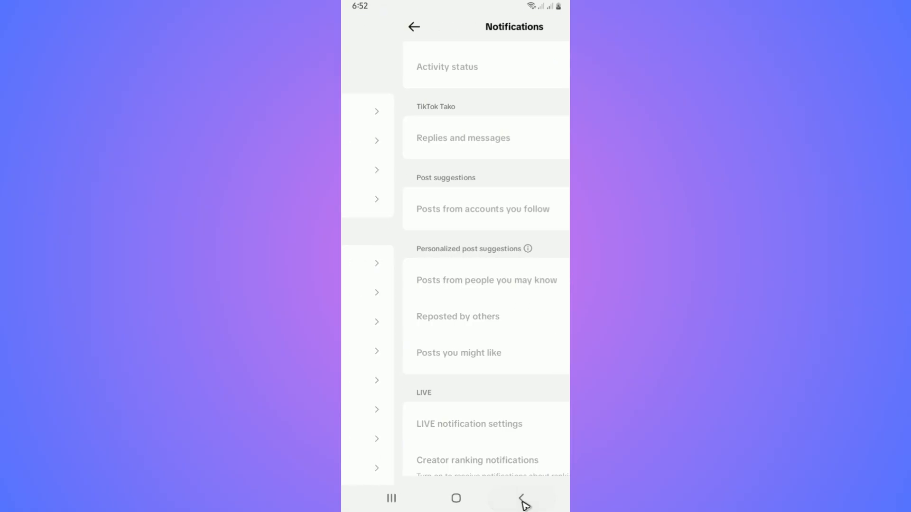
click(522, 498)
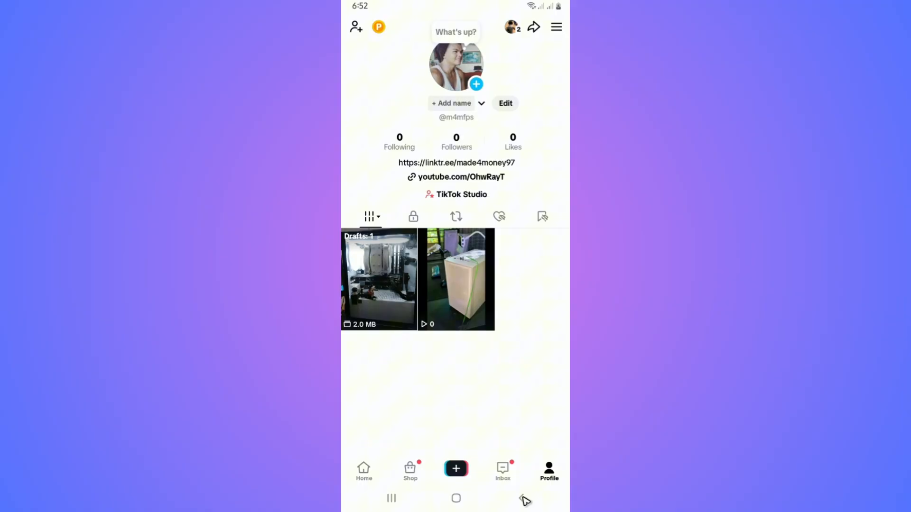